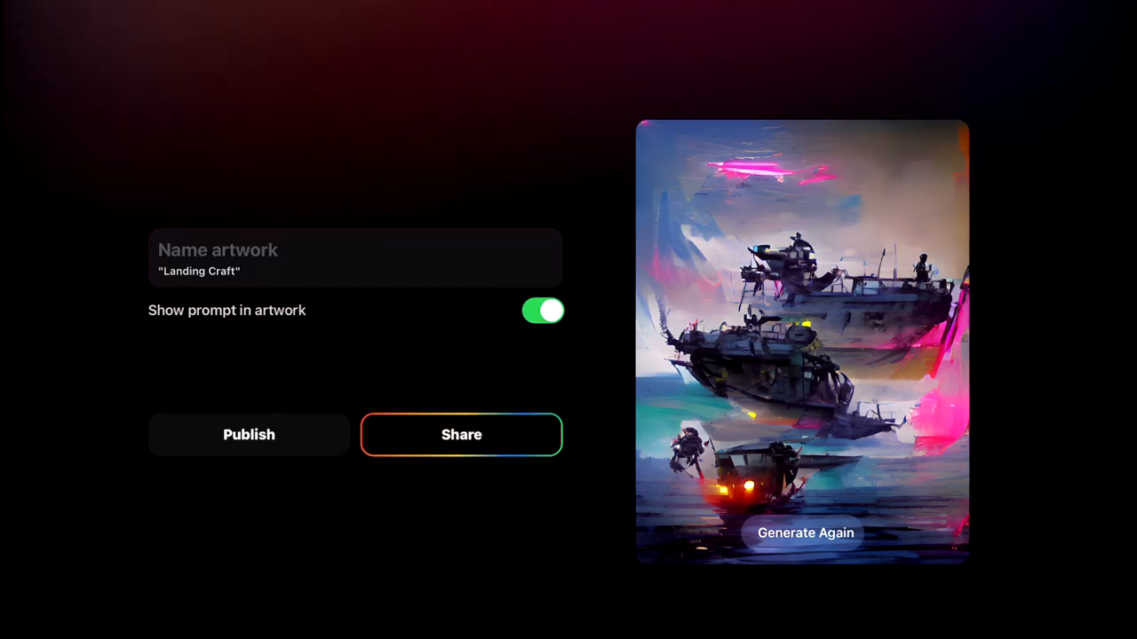
Generate a new WOMBO Dream artwork from the prompt 'One man cloud speeder'.
{"action": "left_click", "coordinate": [803, 533]}
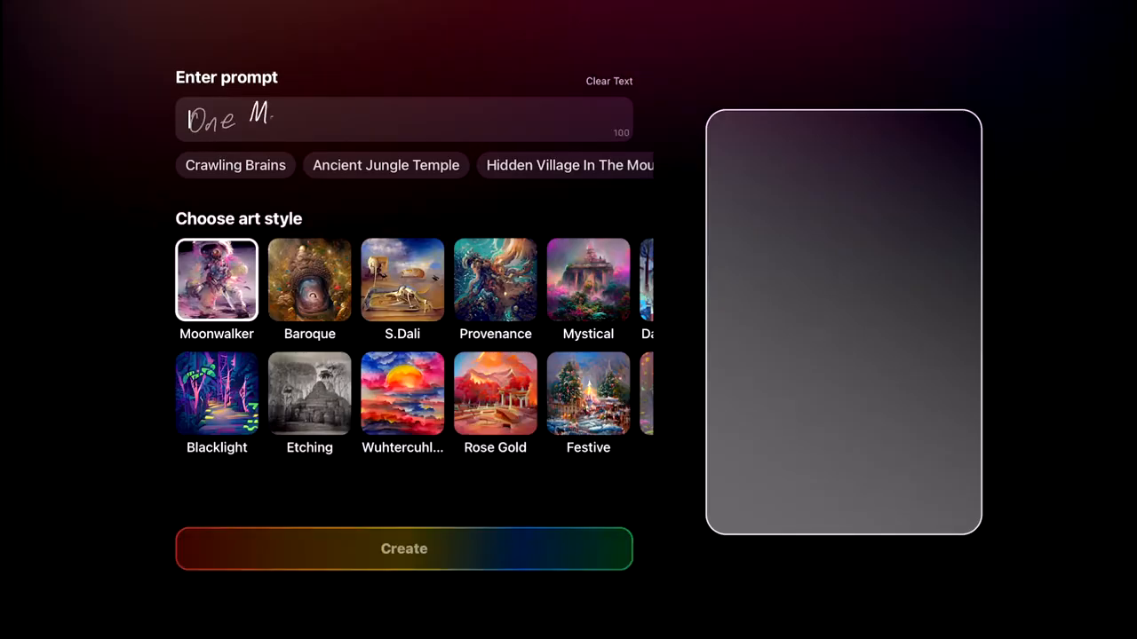
{"action": "type", "text": "One man cloud speeder"}
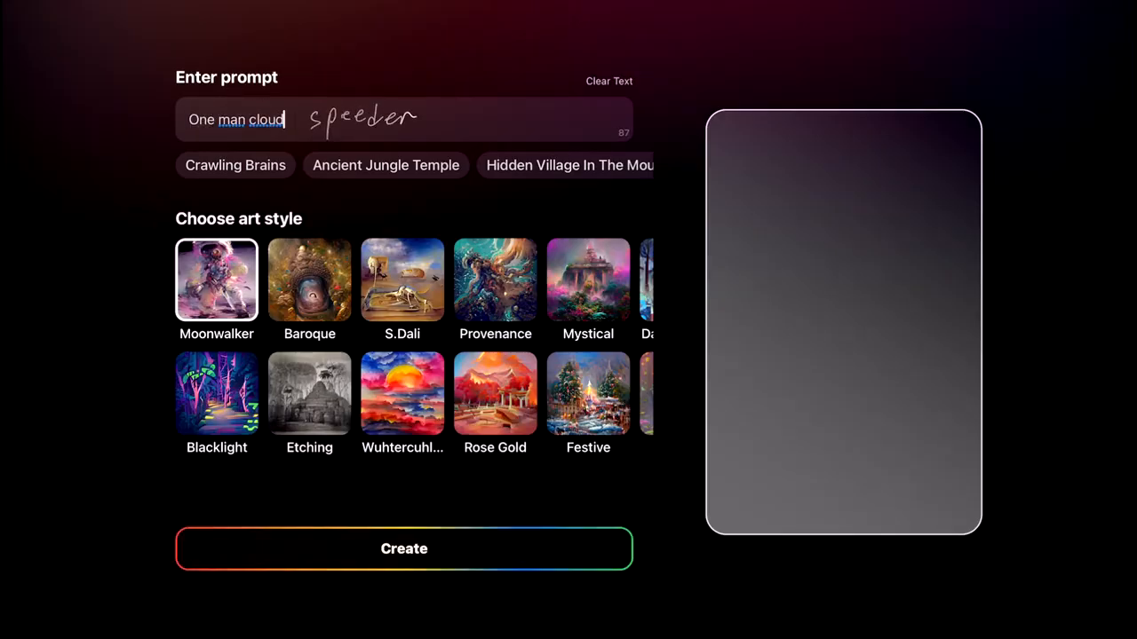
{"action": "left_click", "coordinate": [404, 547]}
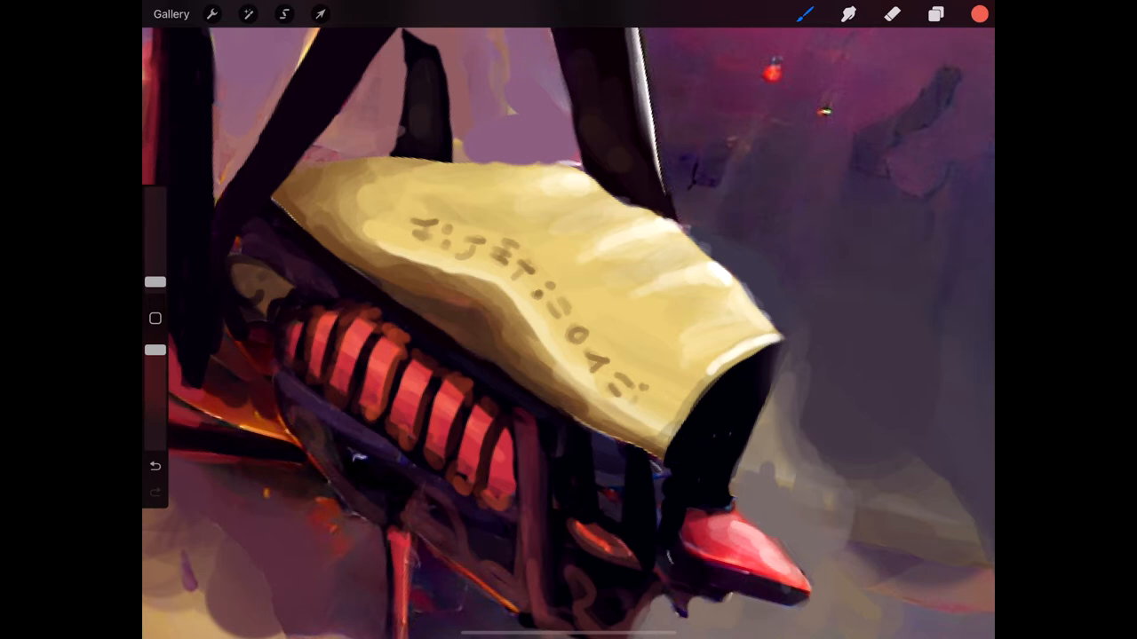
Brush a stroke along the yellow canopy edge and adjust its colour.
{"action": "left_click_drag", "start_coordinate": [355, 258], "coordinate": [524, 364]}
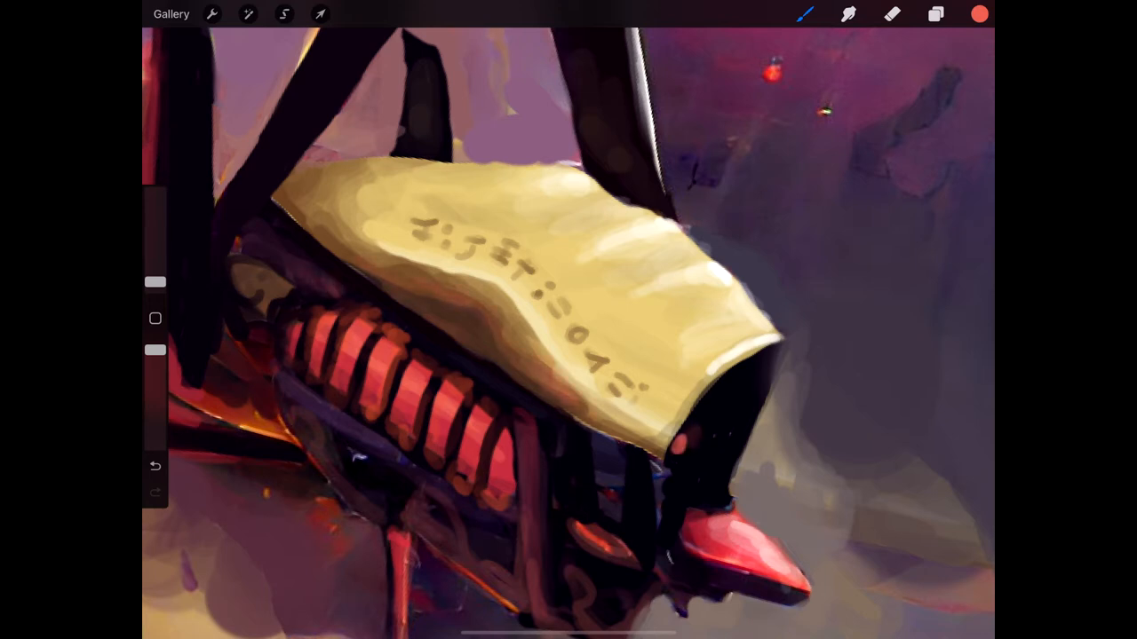
{"action": "left_click", "coordinate": [689, 436]}
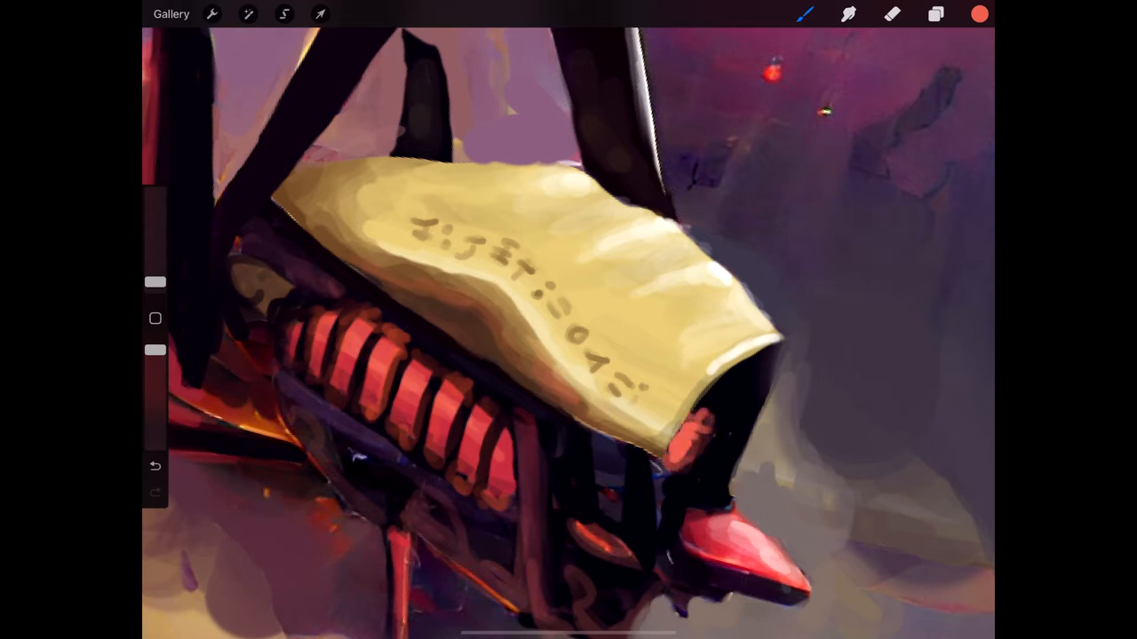
{"action": "left_click", "coordinate": [689, 436]}
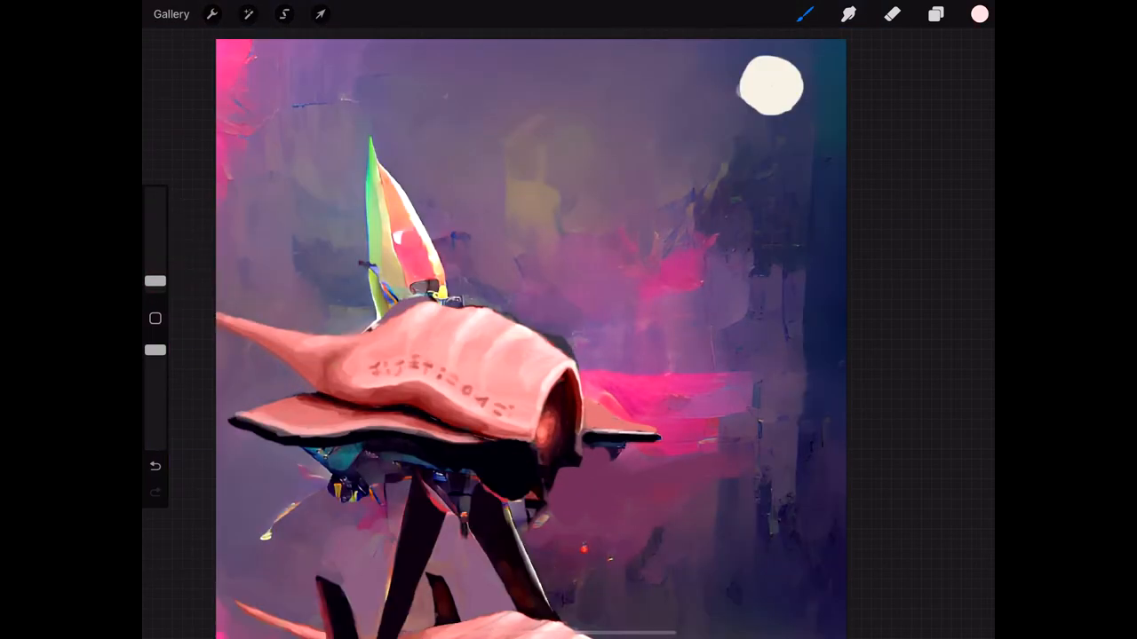
Paint the lower ship's canopy pink, then begin a selection on the painting.
{"action": "left_click", "coordinate": [603, 412]}
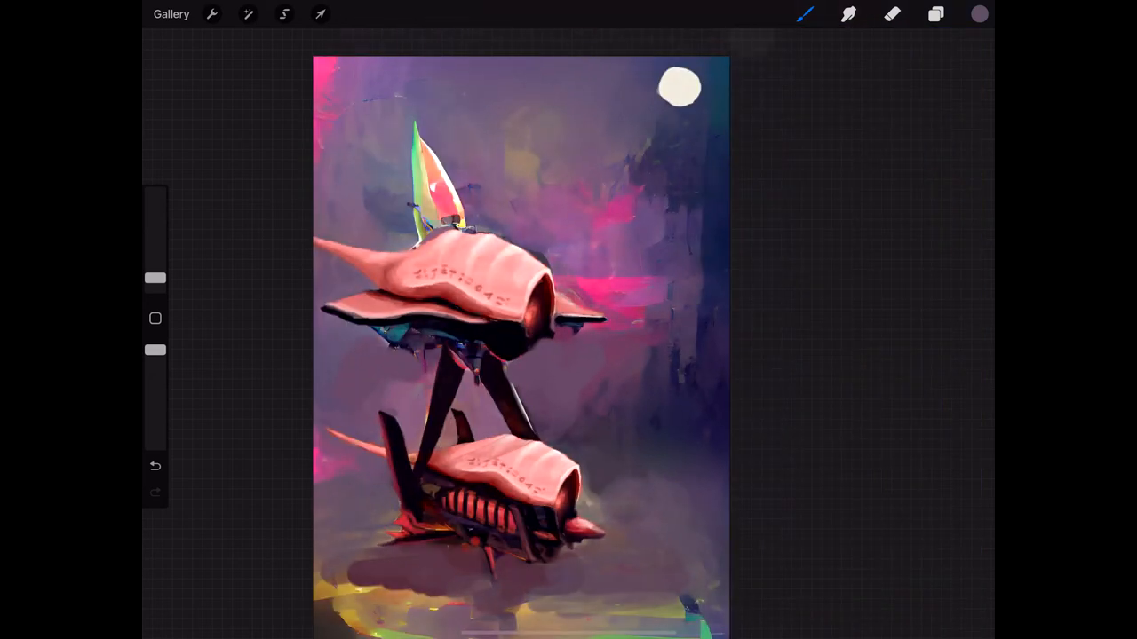
{"action": "left_click", "coordinate": [284, 14]}
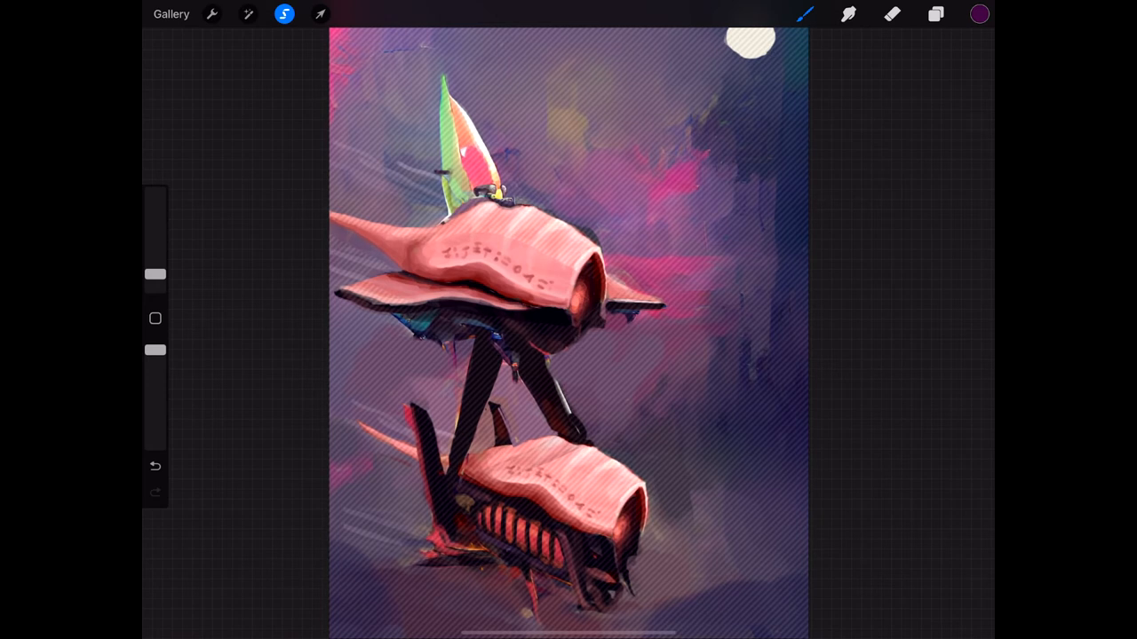
Switch to the eraser, then show the Selection toolbar in Freehand mode.
{"action": "left_click", "coordinate": [891, 14]}
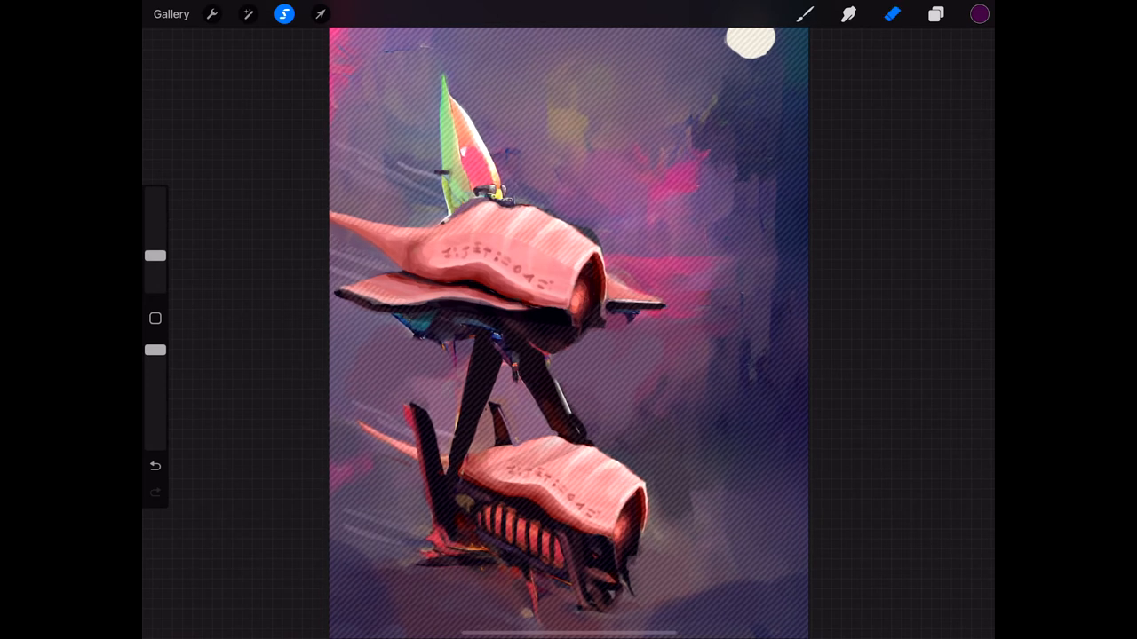
{"action": "left_click", "coordinate": [934, 14]}
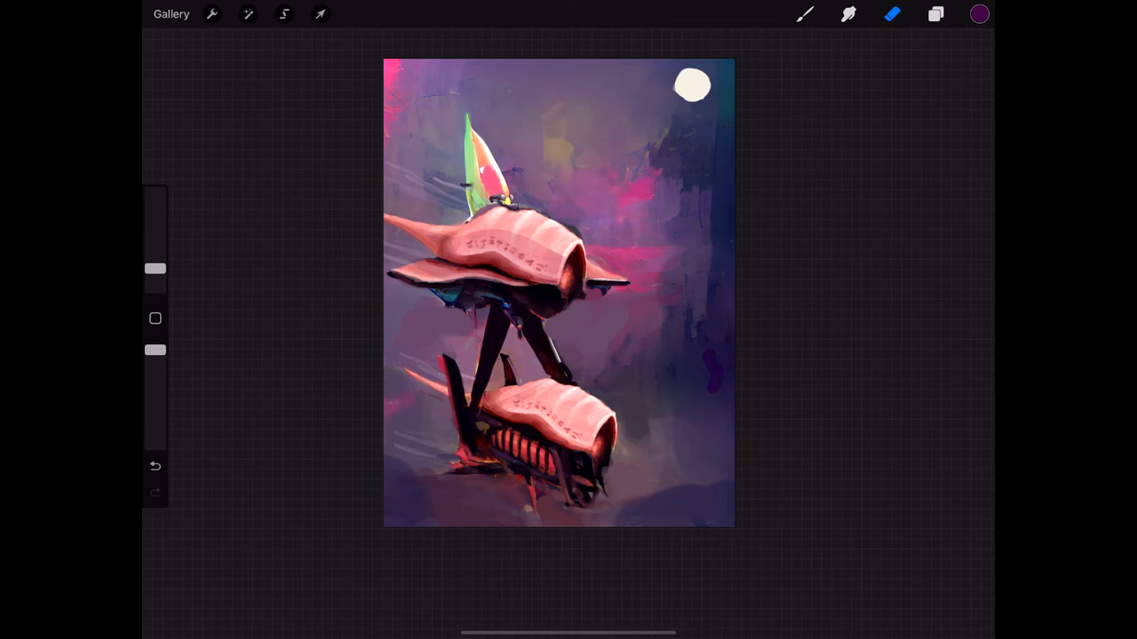
{"action": "left_click", "coordinate": [285, 14]}
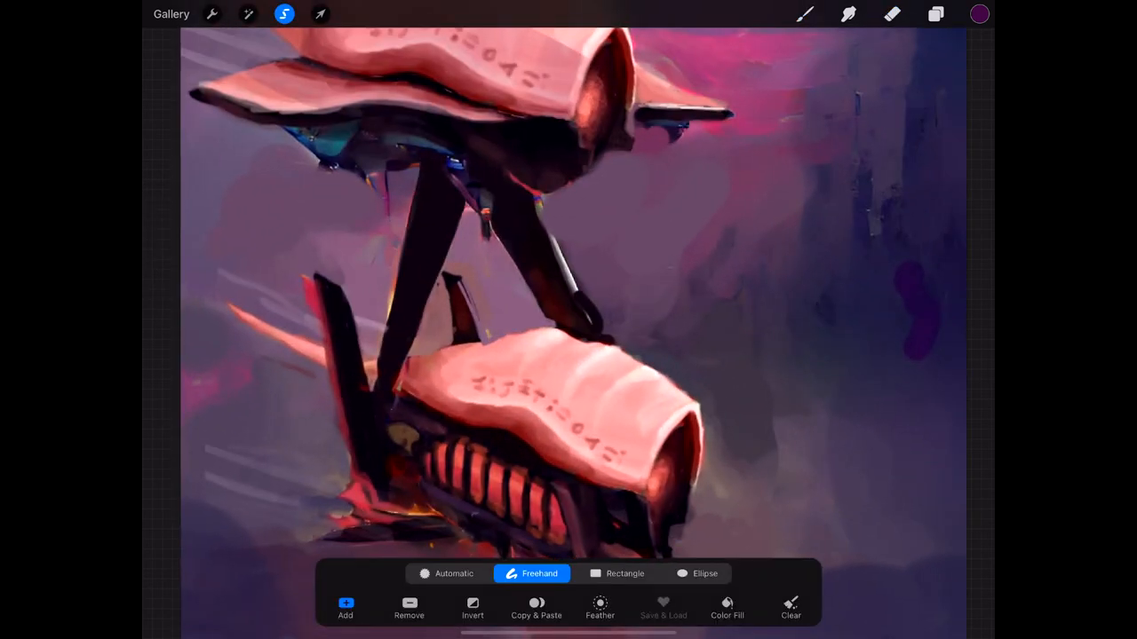